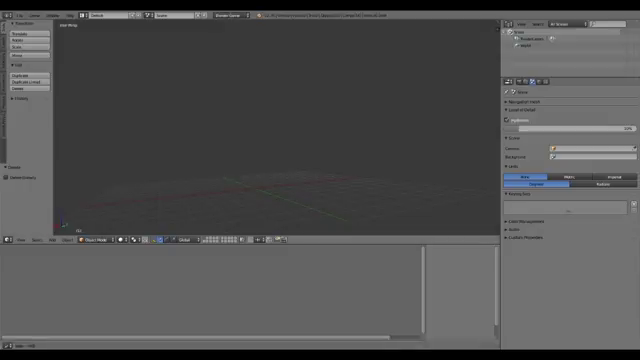
mouse_move(336, 204)
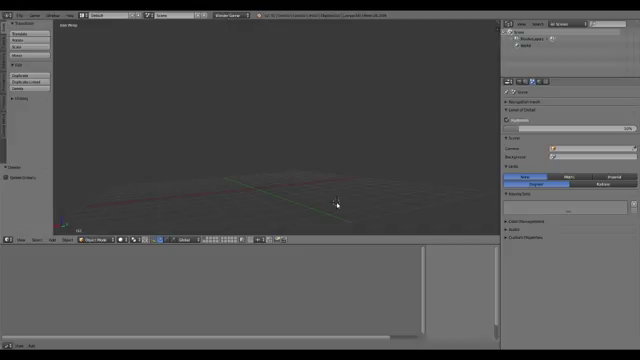
mouse_move(292, 176)
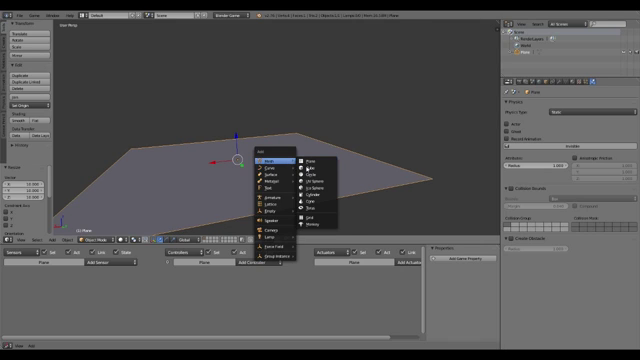
Step: Add a plane from the Add menu as the ground for the scene
click(310, 164)
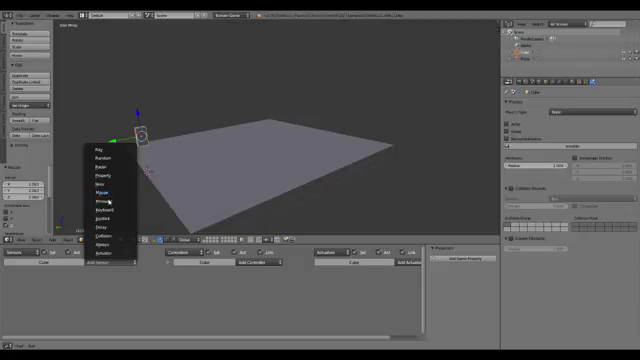
mouse_move(100, 210)
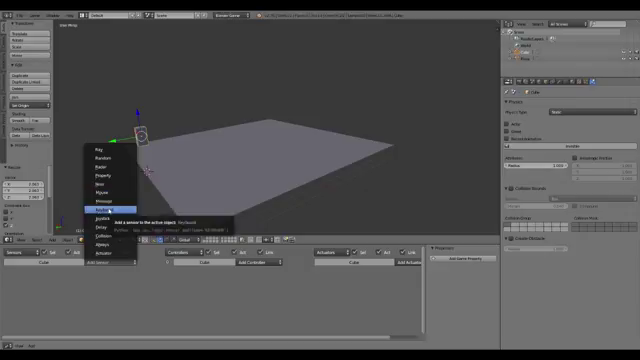
Step: Add a new object at the corner of the ground plane
click(100, 200)
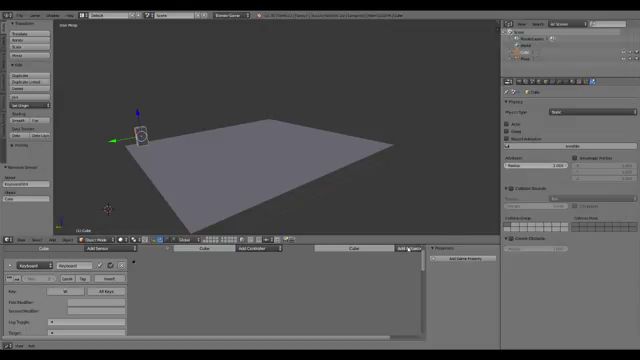
Step: Select the small cube to start giving it keyboard movement logic
click(408, 260)
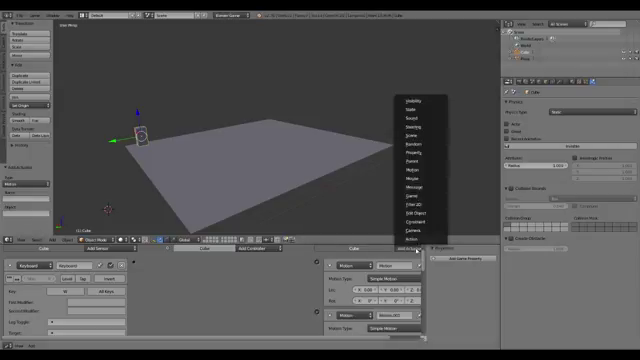
mouse_move(404, 172)
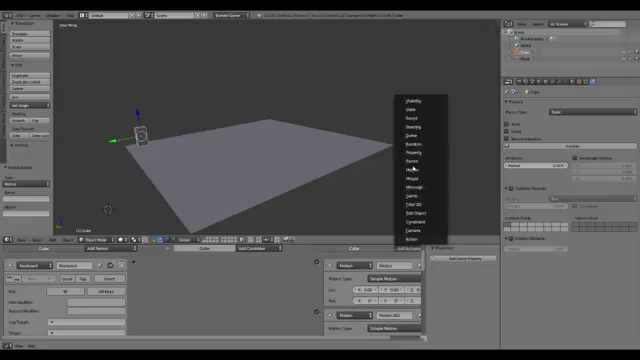
mouse_move(408, 176)
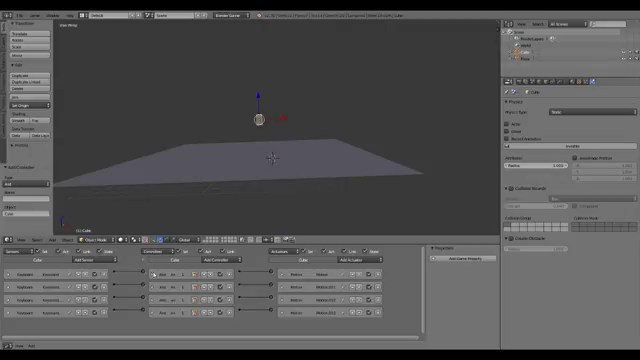
mouse_move(226, 158)
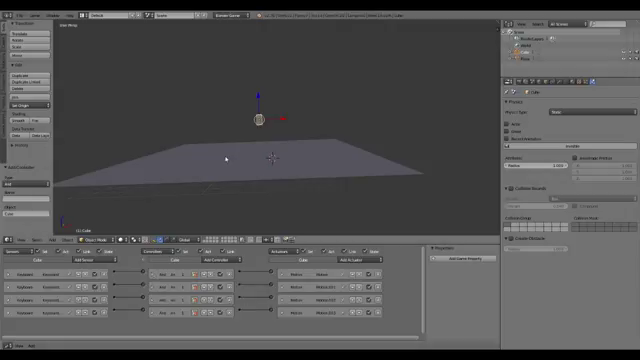
mouse_move(220, 142)
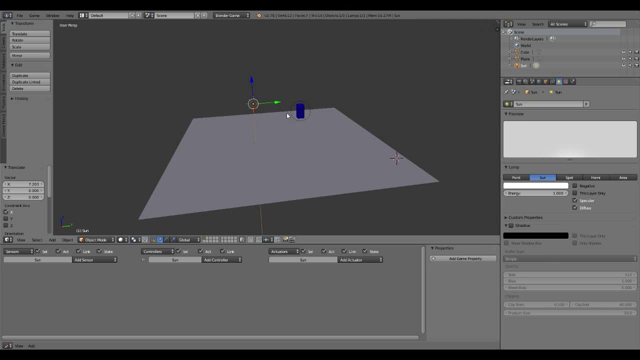
Step: Select the ground plane so it can receive a green material
click(256, 160)
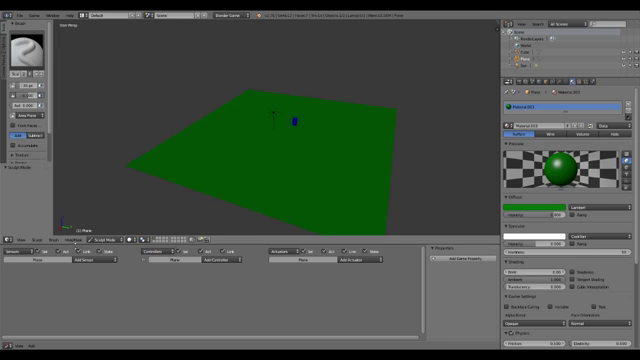
Step: Switch the green ground plane into a mode for reshaping it into hills
click(96, 236)
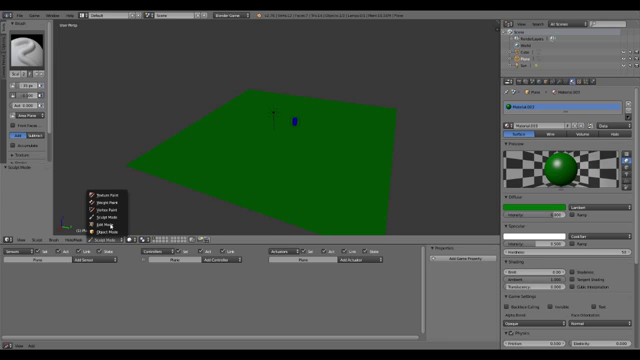
click(104, 218)
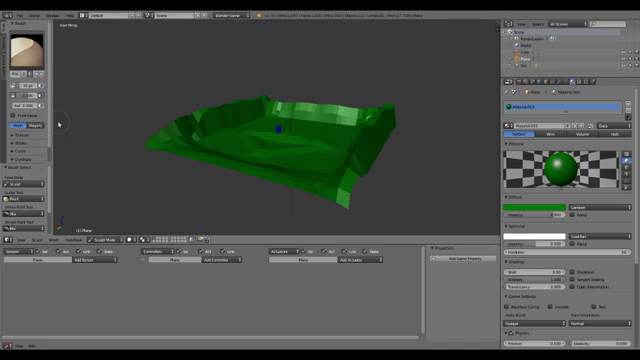
click(48, 122)
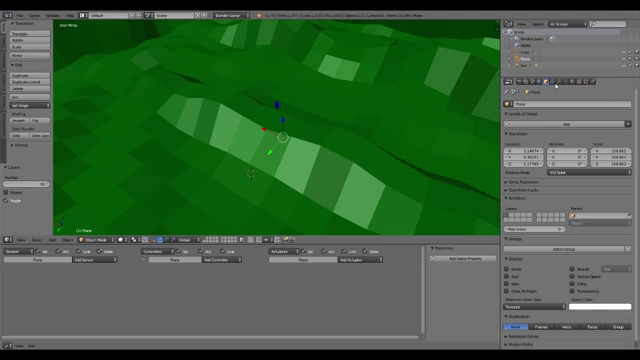
Step: Show the material settings for the small object on the terrain
click(528, 78)
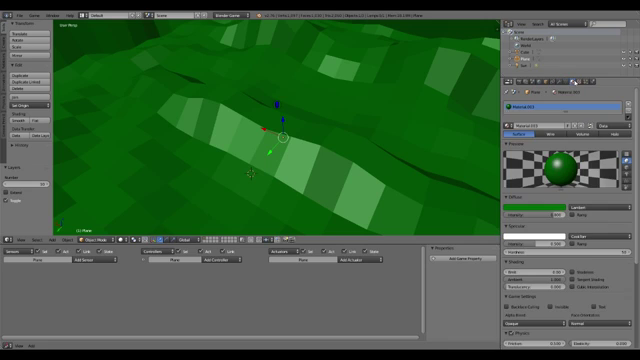
Step: Change the Properties editor to another tab for the lit, shaded terrain
click(576, 80)
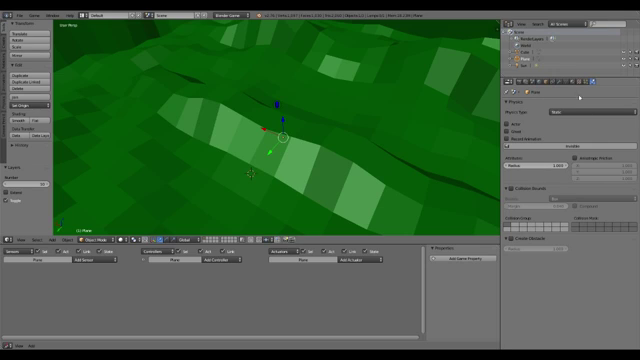
click(576, 80)
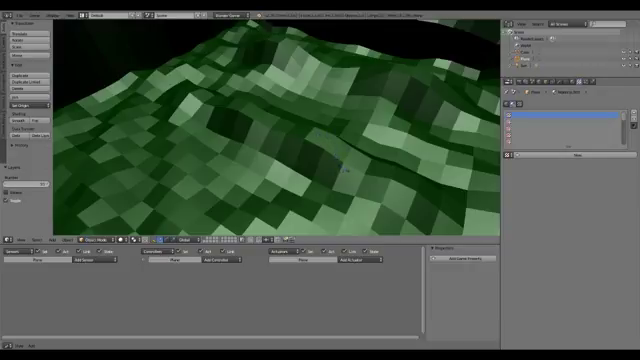
mouse_move(304, 180)
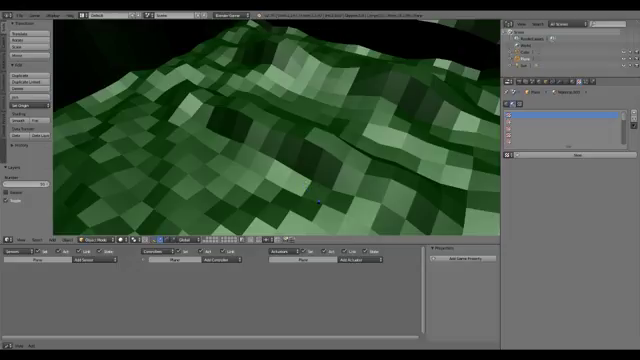
mouse_move(328, 218)
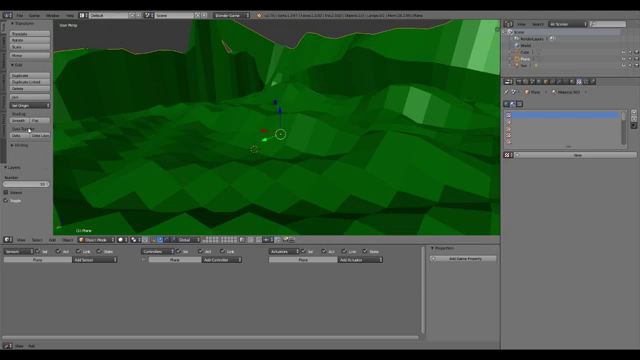
Step: Return the terrain to its solid bright green viewport look
click(18, 168)
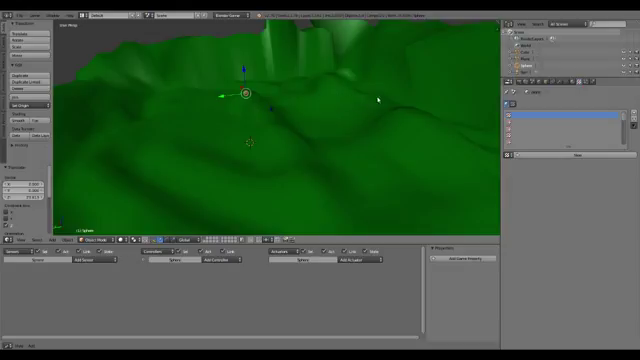
mouse_move(228, 114)
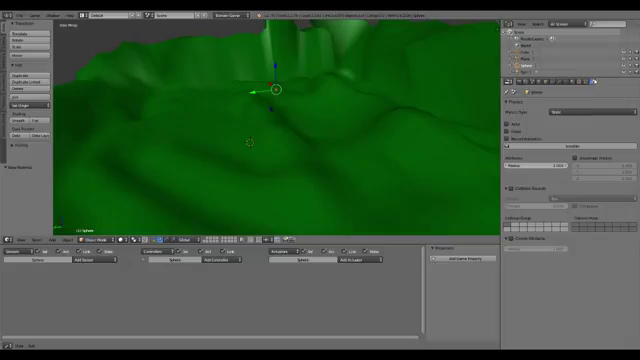
click(548, 42)
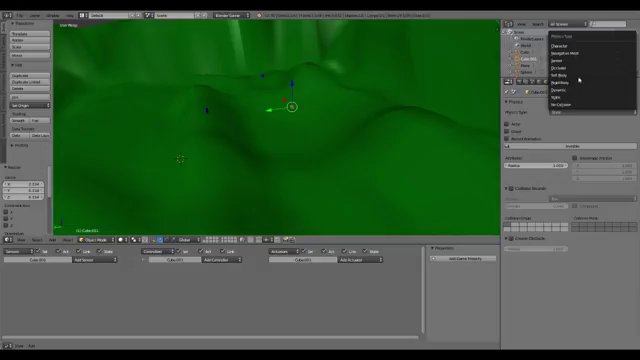
Step: Choose a new physics type for the terrain so its extra options appear
click(564, 82)
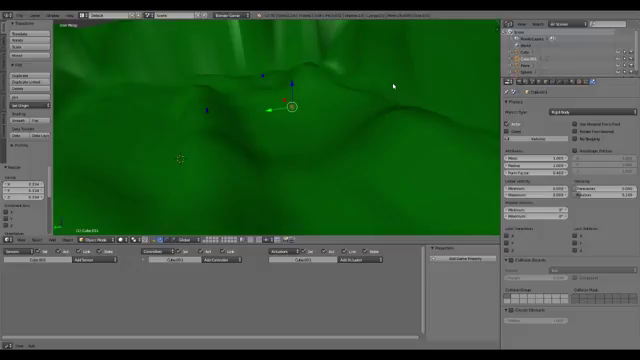